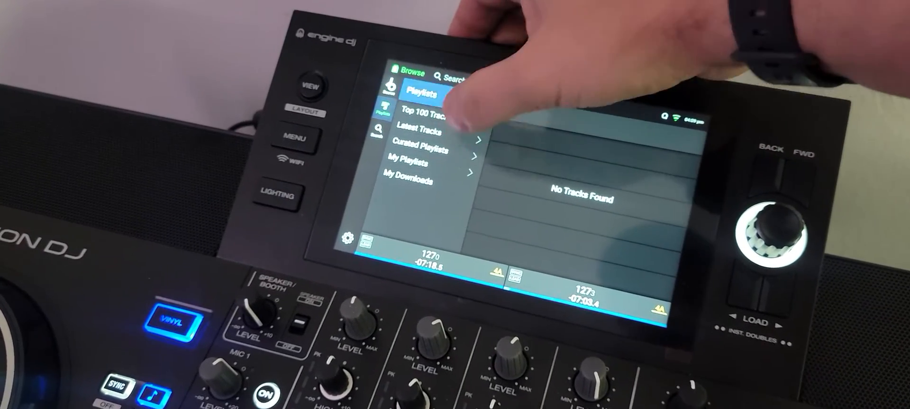
# - Open the Latest Tracks playlist to list genre folders like Afro House and Amapiano
pyautogui.click(424, 125)
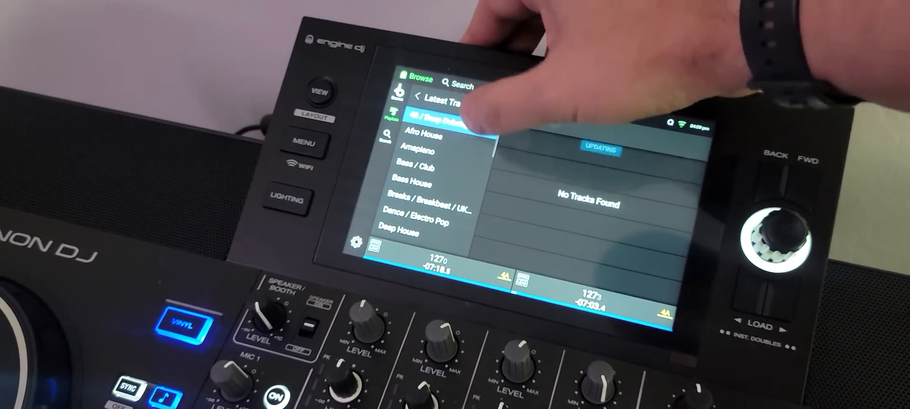